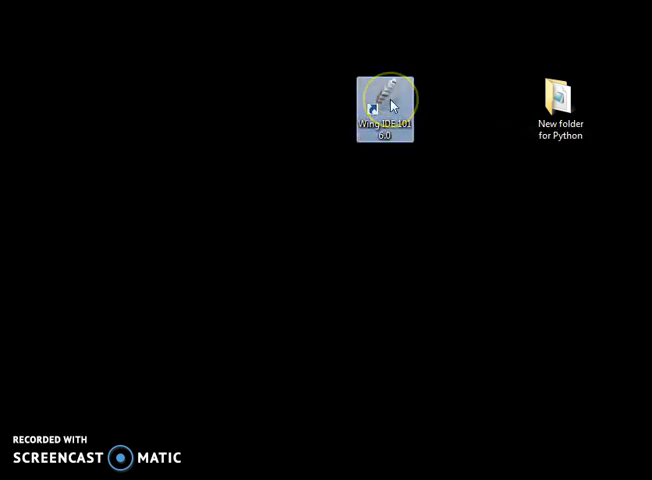
Step: Launch Wing IDE 101 through the Open command in its desktop shortcut's context menu
{"action": "right_click", "coordinate": [383, 108]}
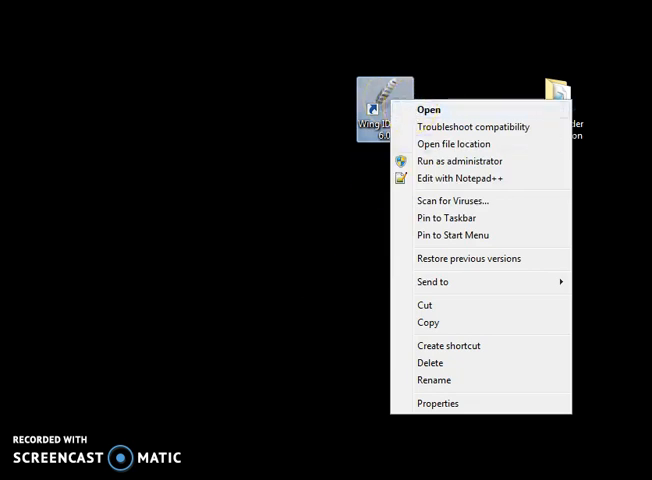
{"action": "left_click", "coordinate": [428, 109]}
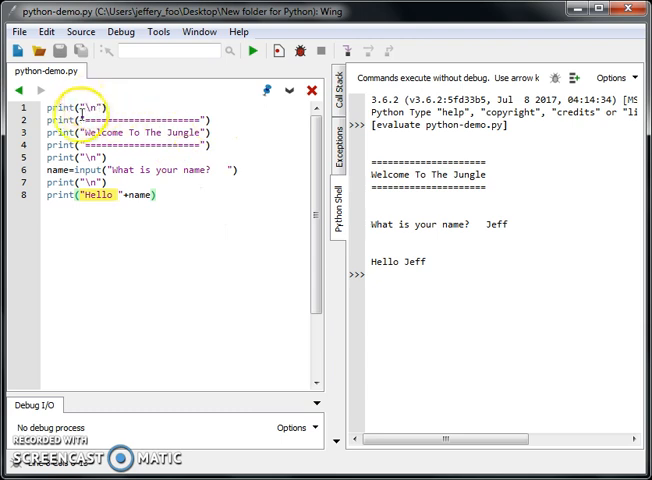
{"action": "left_click_drag", "start_coordinate": [50, 120], "coordinate": [213, 145]}
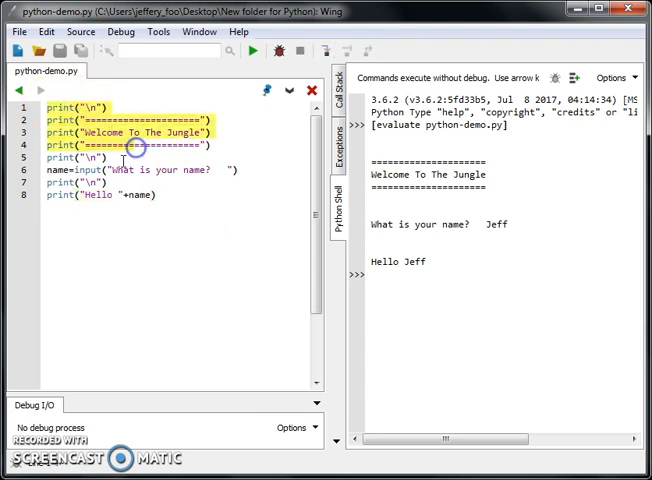
{"action": "left_click", "coordinate": [112, 169]}
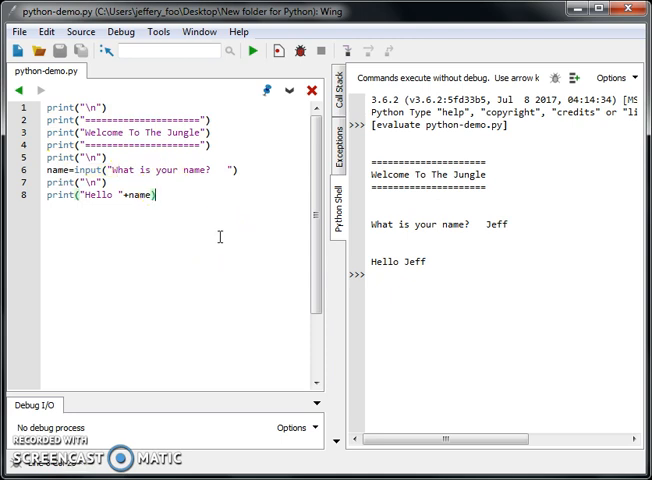
Step: Add line 9 w=input("What is your weight in kg? ") and start a new line
{"action": "key", "text": "Return"}
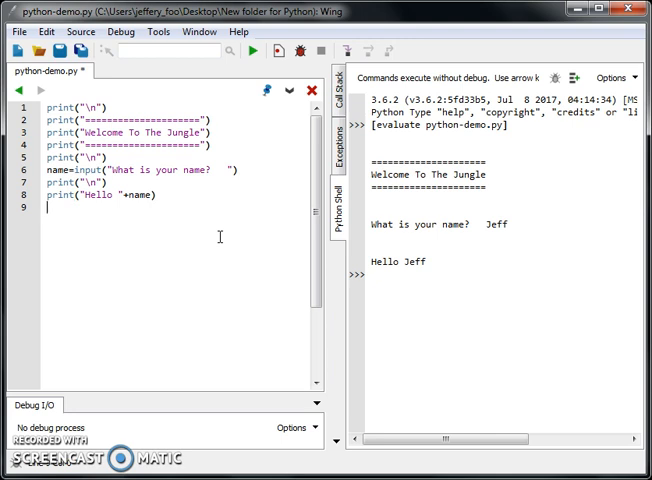
{"action": "type", "text": "input()"}
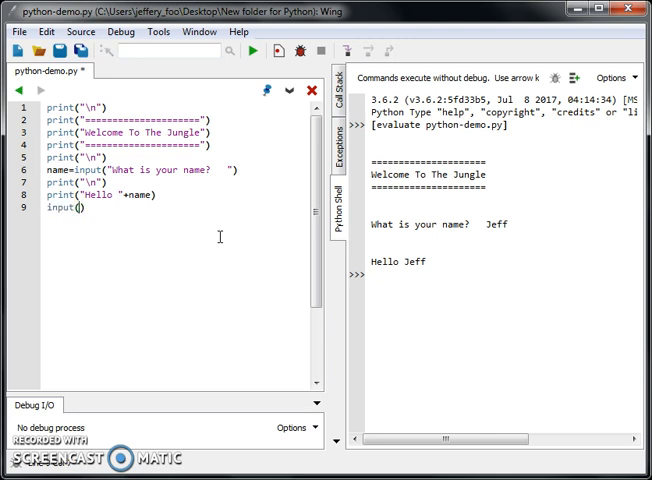
{"action": "type", "text": "\"\""}
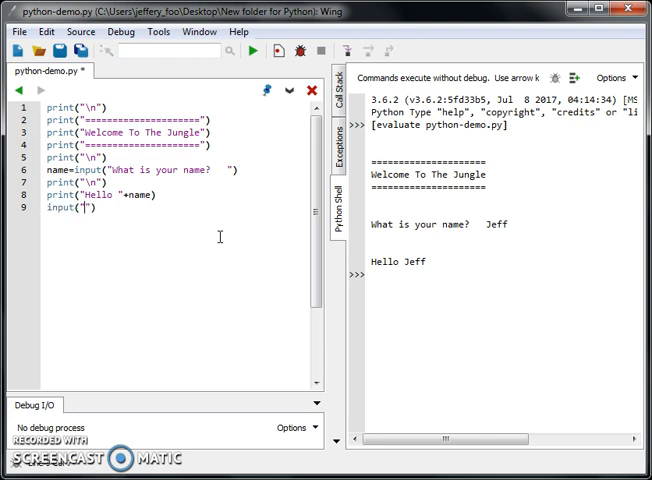
{"action": "type", "text": "What is your weight i?"}
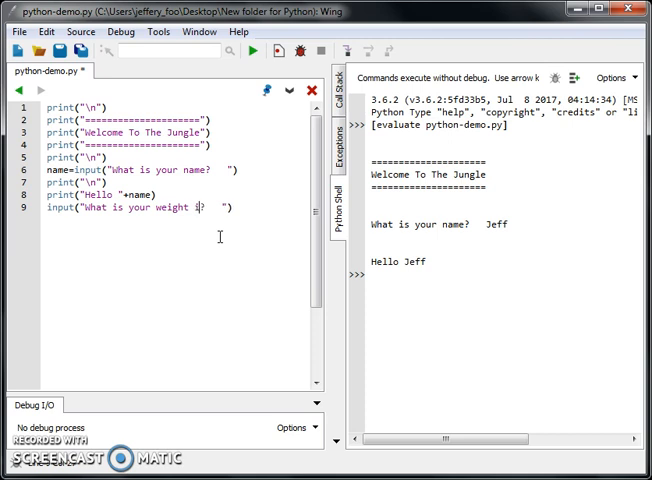
{"action": "type", "text": "n kg?"}
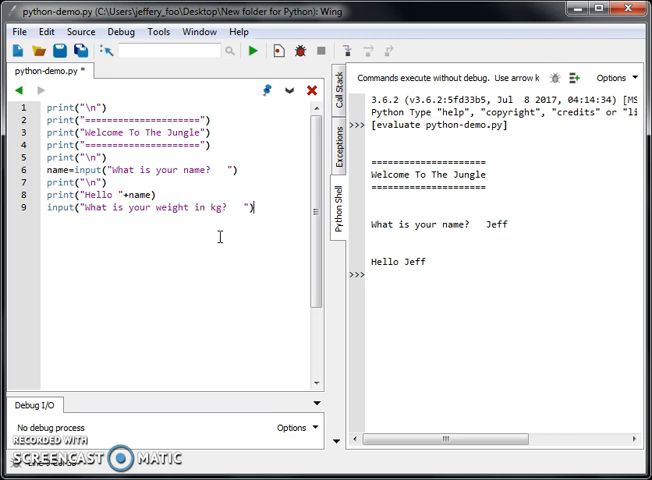
{"action": "double_click", "coordinate": [150, 207]}
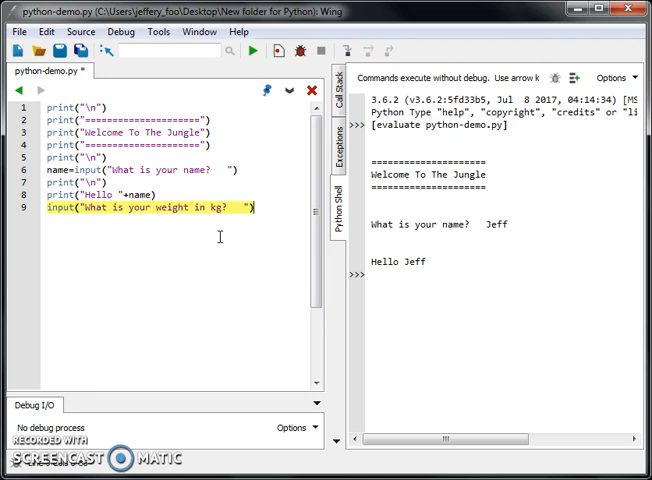
{"action": "type", "text": "w="}
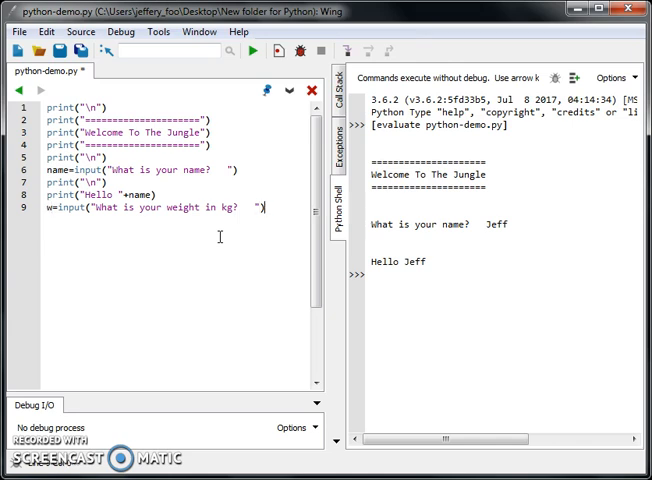
{"action": "key", "text": "Return"}
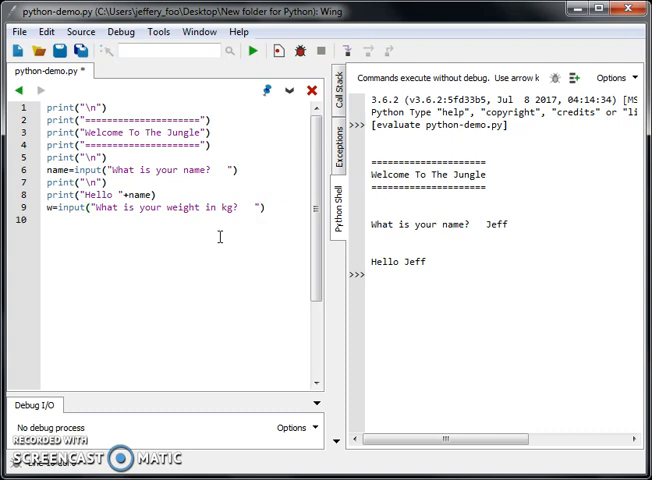
Step: Write line 10 as print("Weight: "+w+" kg"), replacing the mistyped input
{"action": "type", "text": "inp"}
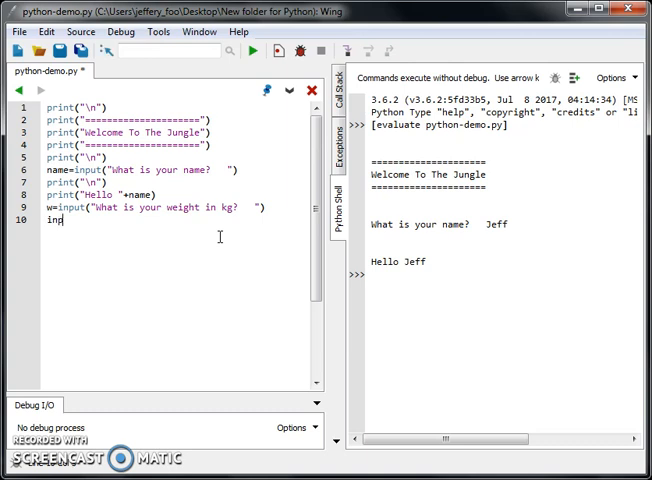
{"action": "type", "text": "ut"}
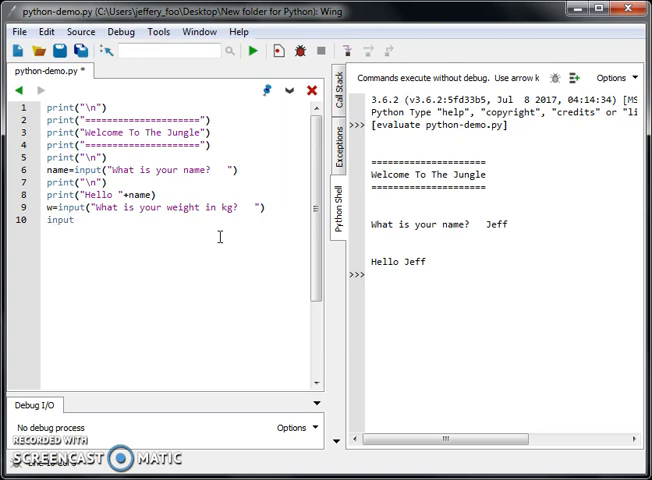
{"action": "double_click", "coordinate": [60, 221]}
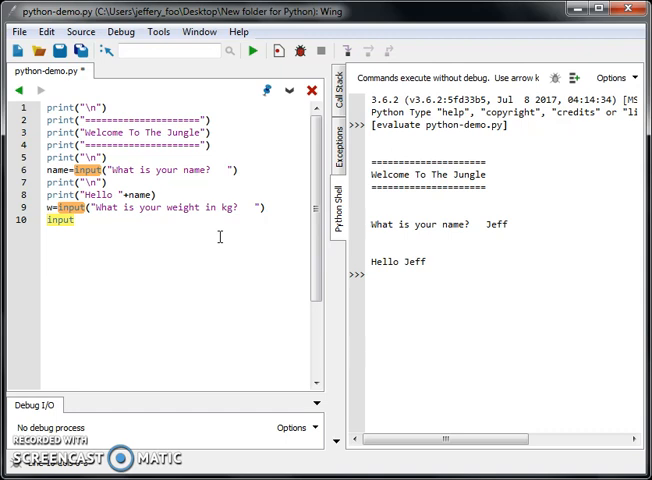
{"action": "type", "text": "pri"}
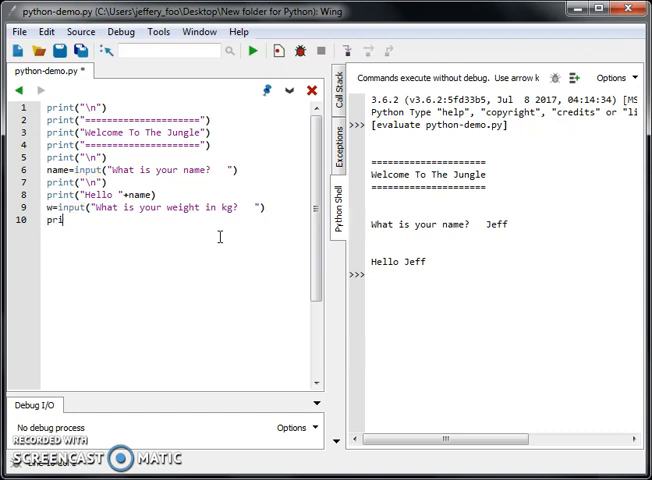
{"action": "type", "text": "nt(\""}
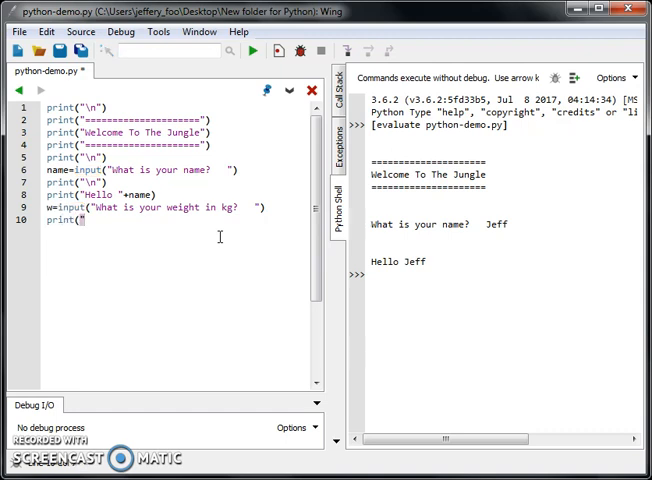
{"action": "type", "text": "Weight: \""}
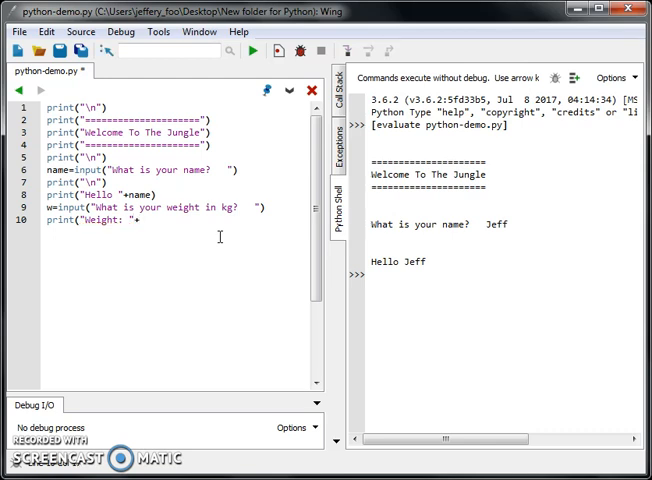
{"action": "type", "text": "+w"}
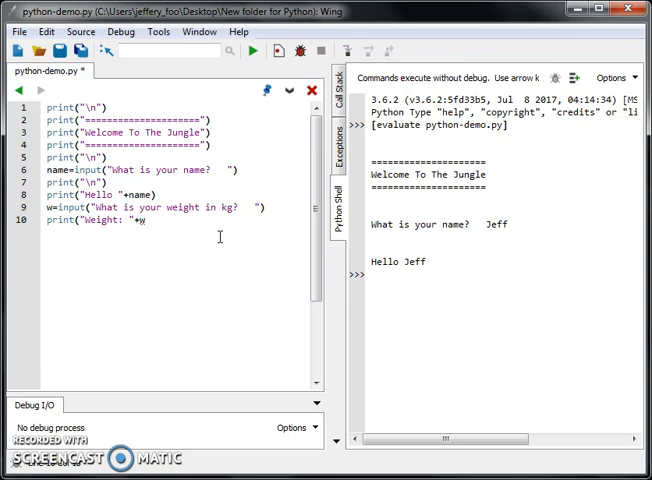
{"action": "type", "text": "w"}
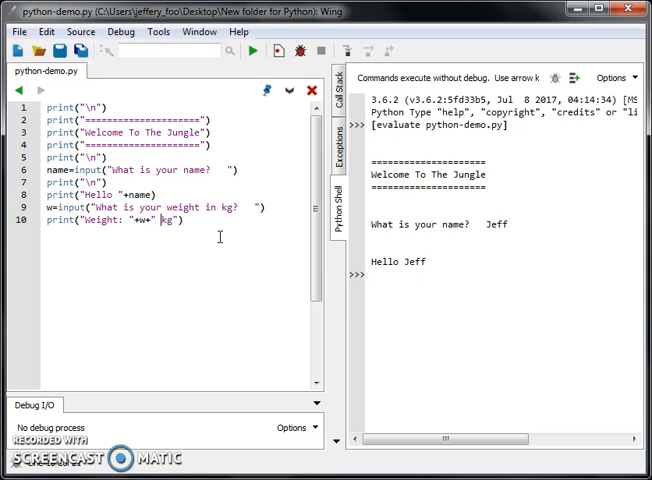
Step: Run the script, submit the name, and enter weight 68 to get 'Weight: 68 kg'
{"action": "left_click", "coordinate": [258, 50]}
{"action": "type", "text": "Je"}
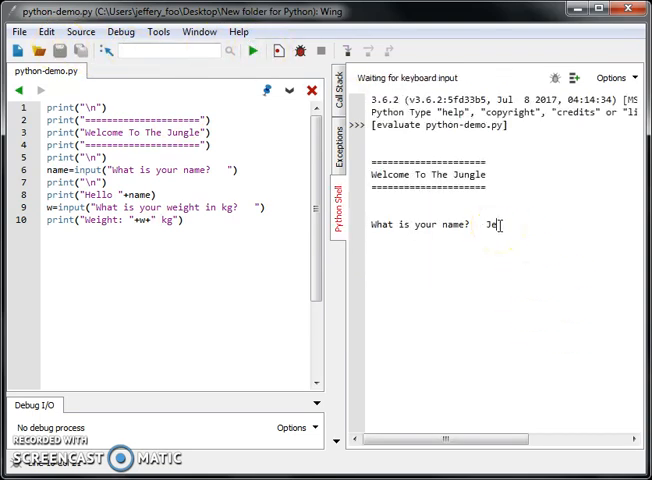
{"action": "key", "text": "Return"}
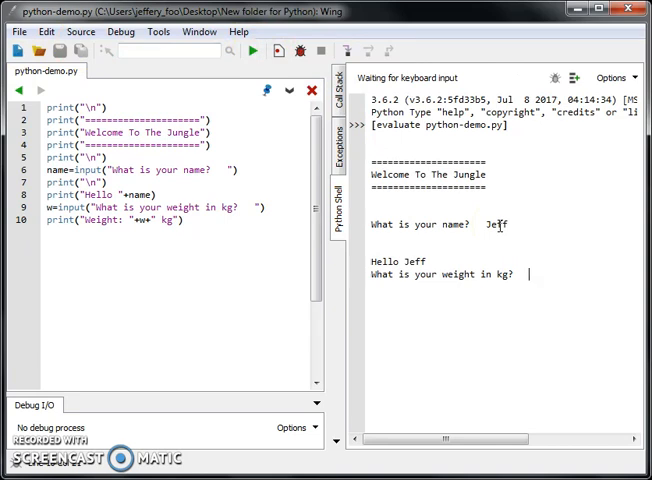
{"action": "type", "text": "68"}
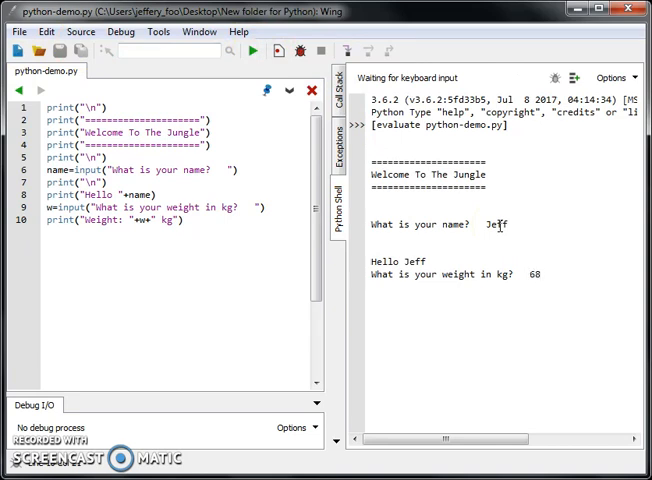
{"action": "key", "text": "Return"}
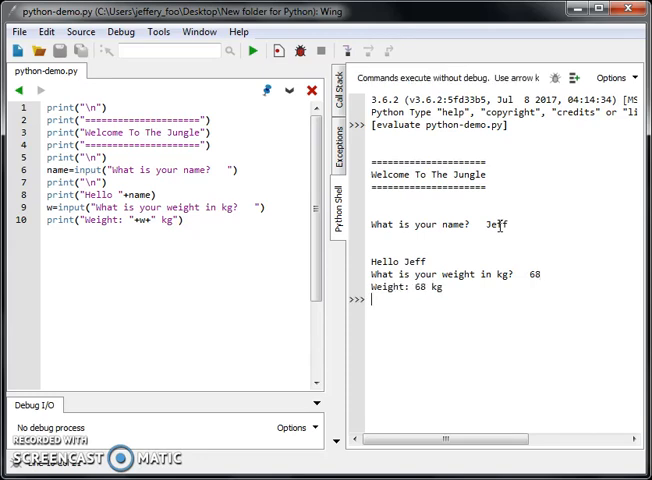
{"action": "mouse_move", "coordinate": [533, 230]}
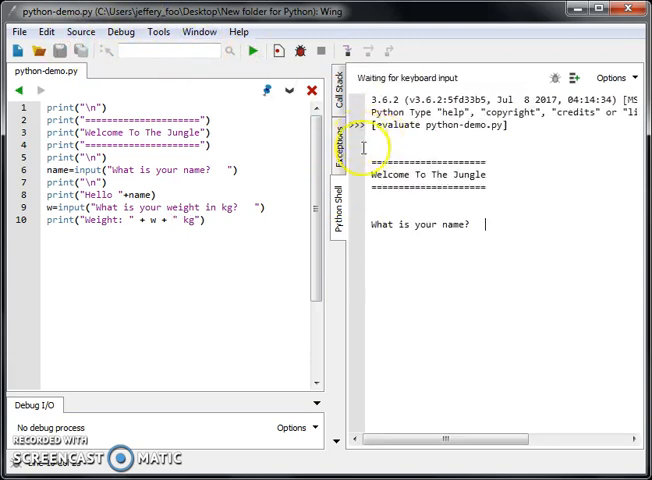
Step: Rerun entering the name Jeff, then select the 'Weight' label on line 10
{"action": "type", "text": "Jeff"}
{"action": "type", "text": "68"}
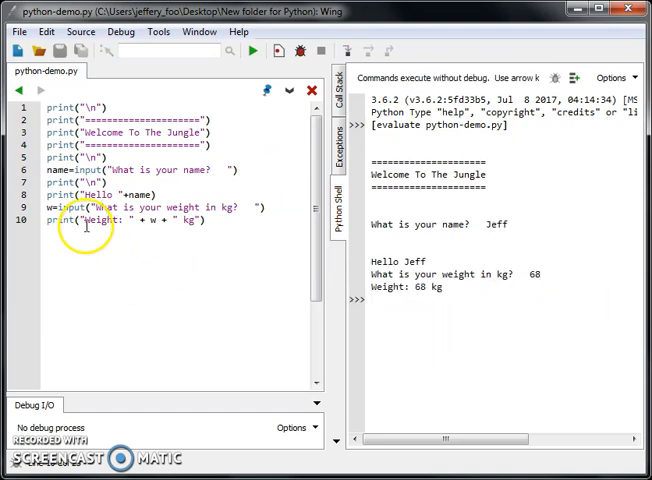
{"action": "mouse_move", "coordinate": [80, 220]}
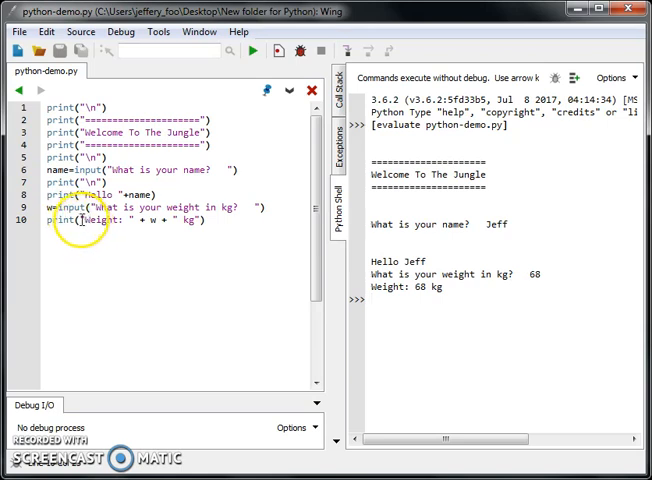
{"action": "double_click", "coordinate": [103, 220]}
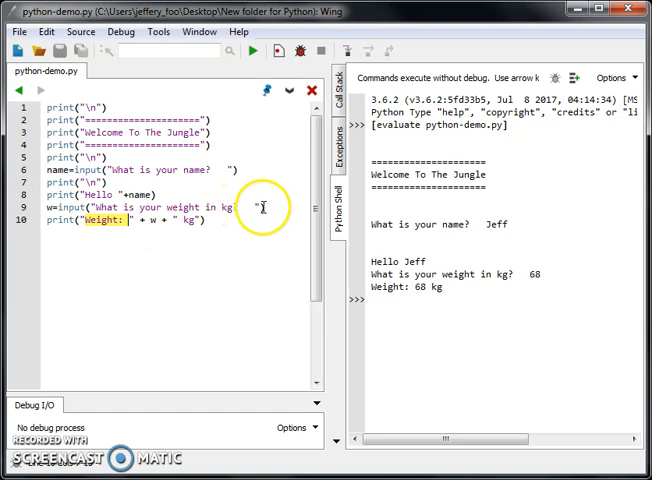
{"action": "mouse_move", "coordinate": [192, 207]}
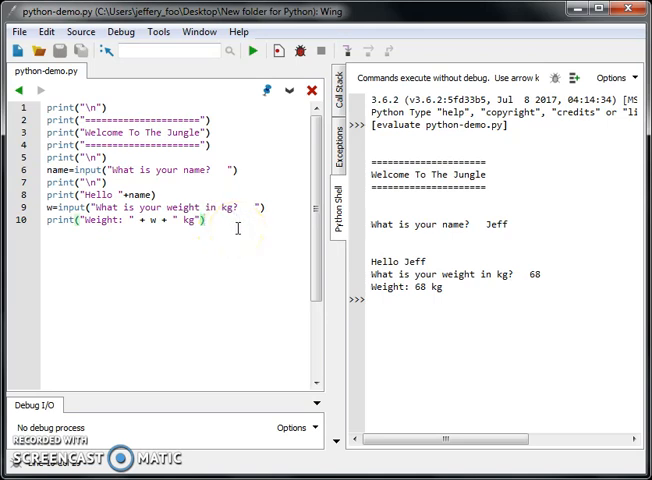
Step: Add h=input("What is your height in m? ") and print("Height: " + h + " m")
{"action": "key", "text": "Return"}
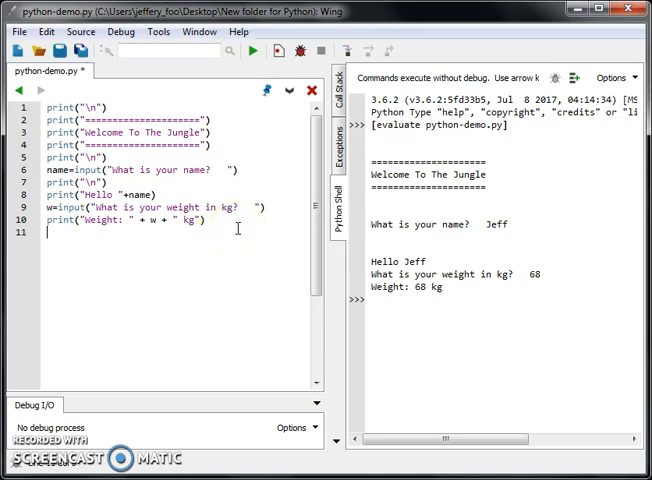
{"action": "type", "text": "input(\"What is your he"}
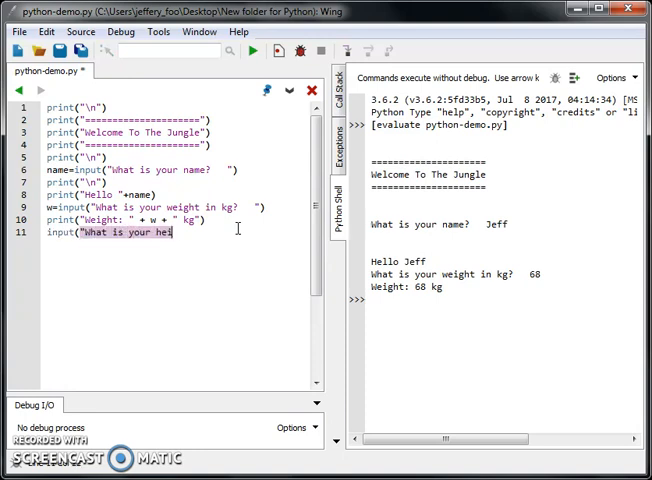
{"action": "type", "text": "ight in m"}
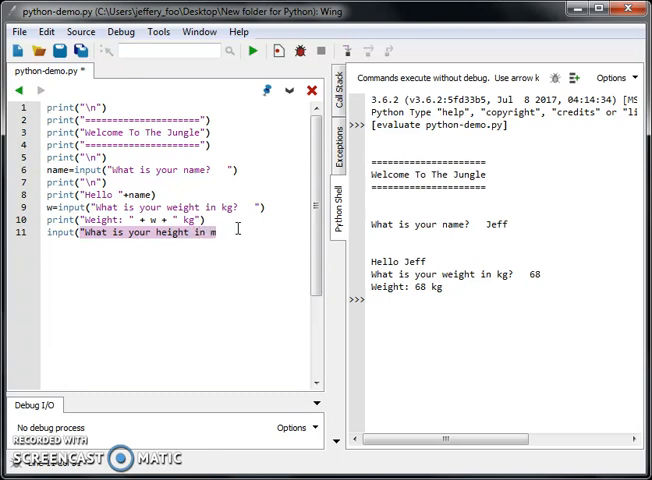
{"action": "type", "text": "?   \")"}
{"action": "type", "text": "print(\"Height:"}
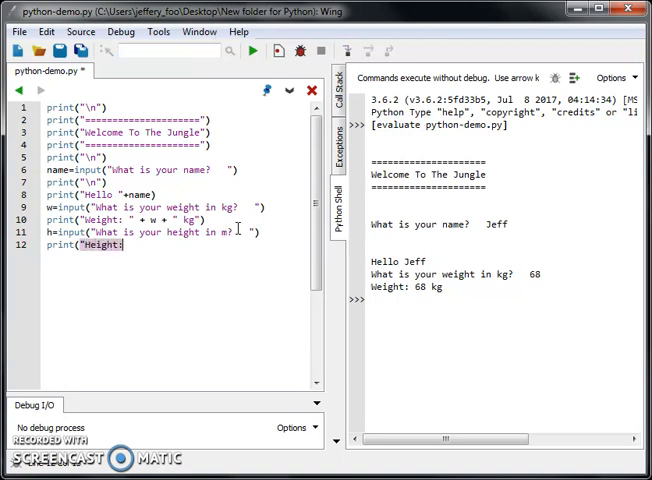
{"action": "type", "text": "\""}
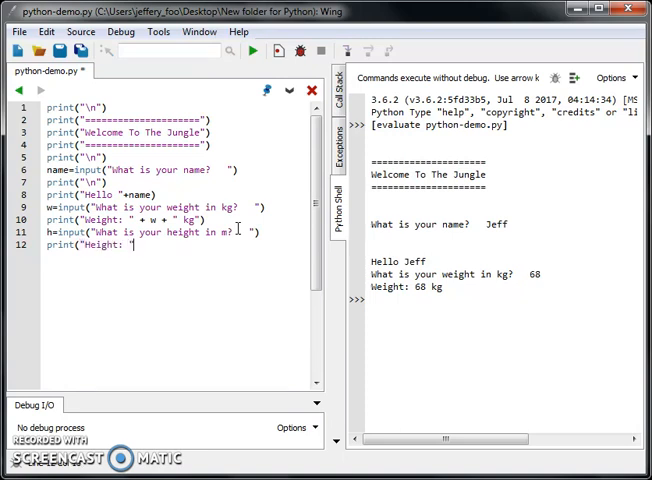
{"action": "type", "text": "+ h + \" m\")"}
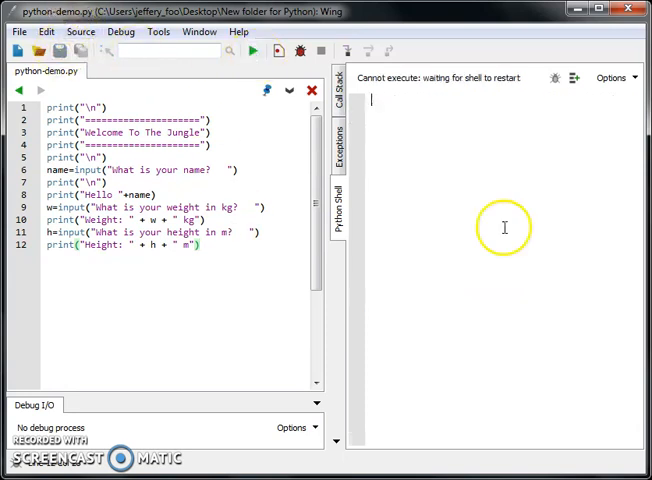
Step: Run the script with name Jeff, weight 68 and height 1.63
{"action": "type", "text": "Jeff"}
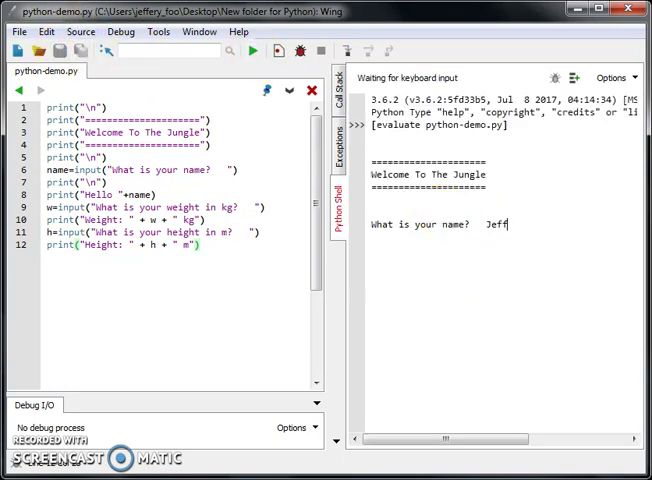
{"action": "key", "text": "Return"}
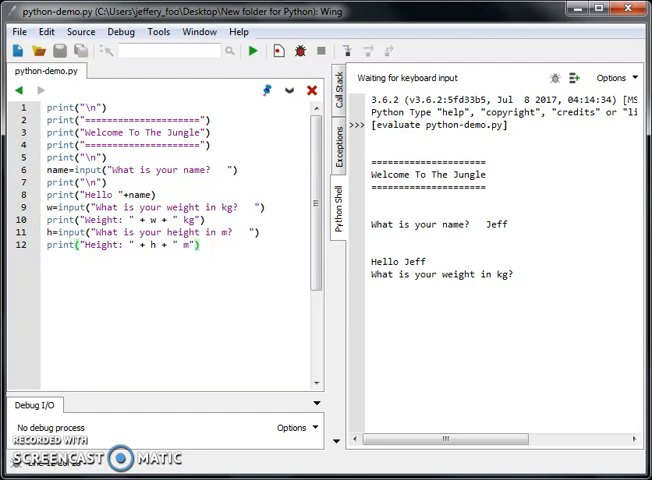
{"action": "type", "text": "68"}
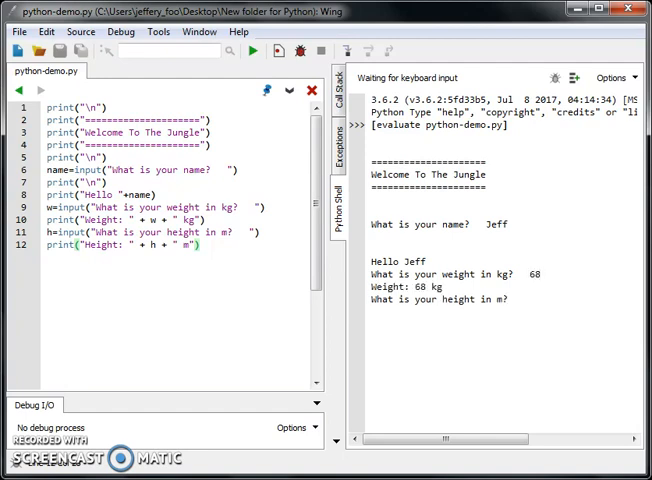
{"action": "type", "text": "1.63"}
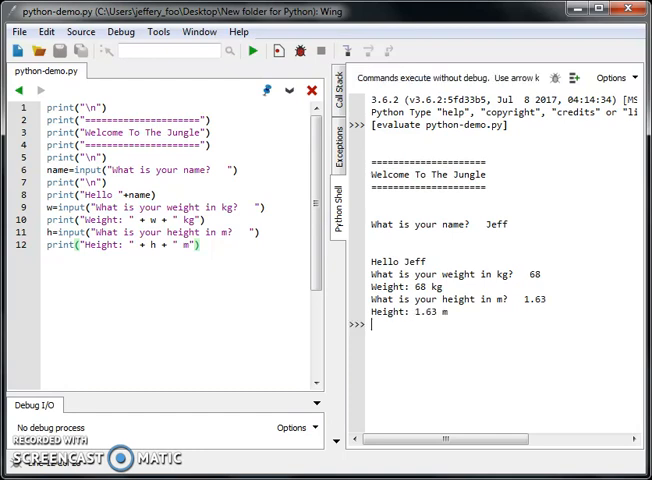
{"action": "mouse_move", "coordinate": [354, 368]}
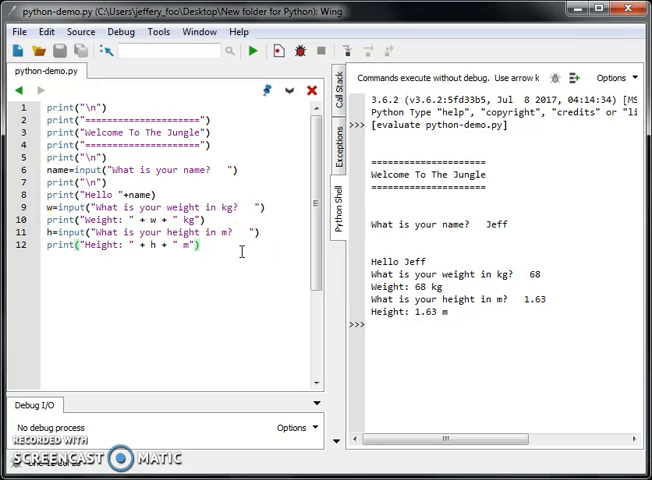
Step: Enter bmi=w/(h**2) on new line 13
{"action": "key", "text": "Return"}
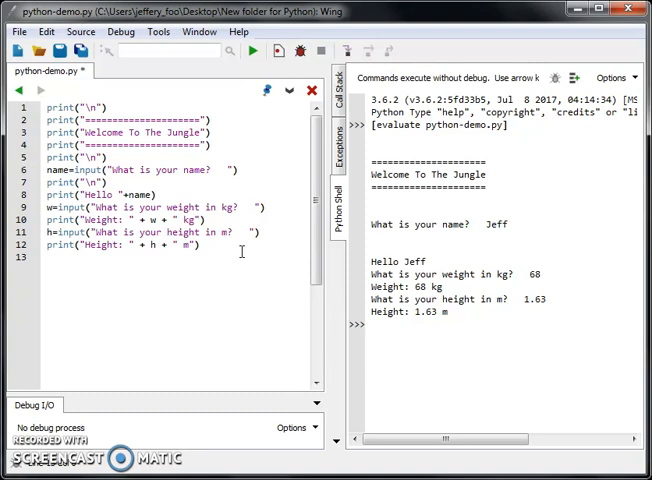
{"action": "type", "text": "bmi"}
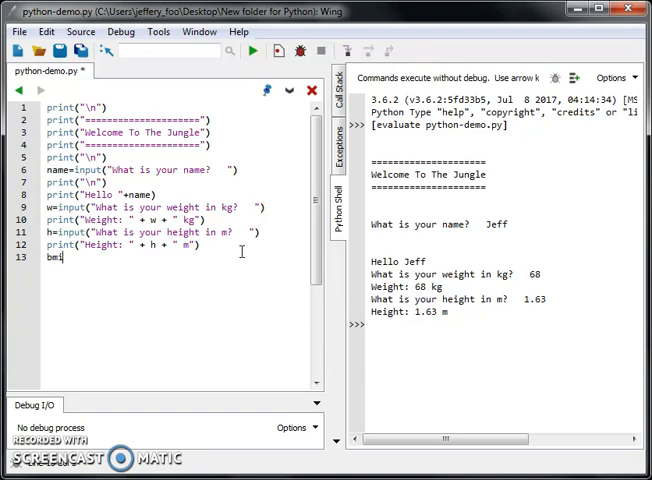
{"action": "type", "text": "=w"}
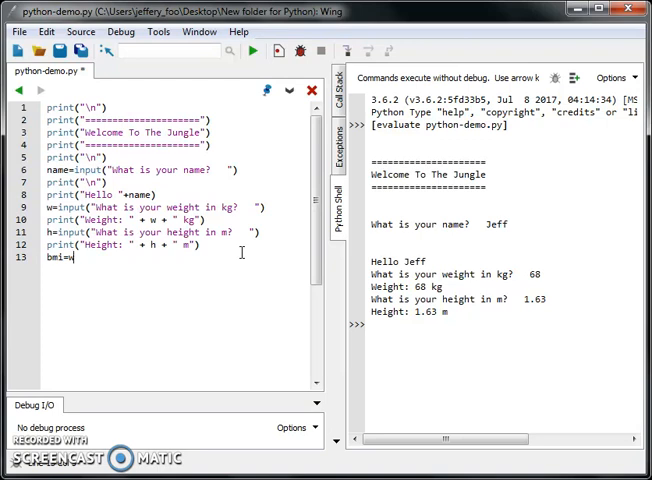
{"action": "type", "text": "/("}
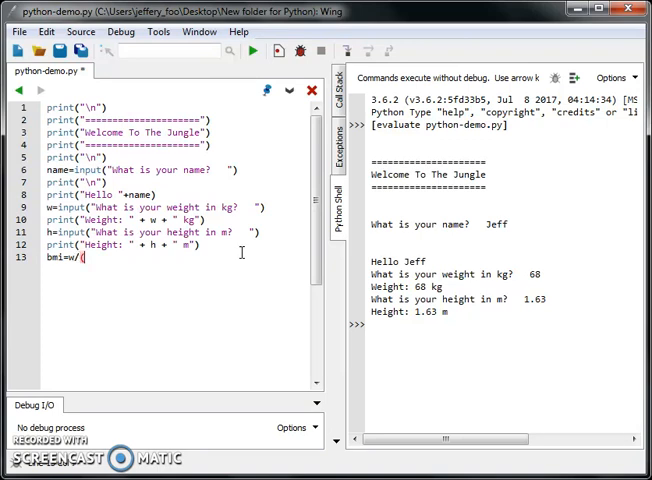
{"action": "type", "text": "h"}
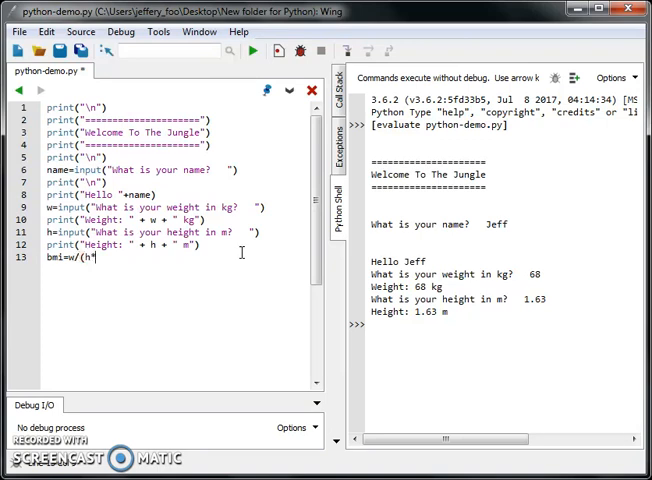
{"action": "type", "text": "*"}
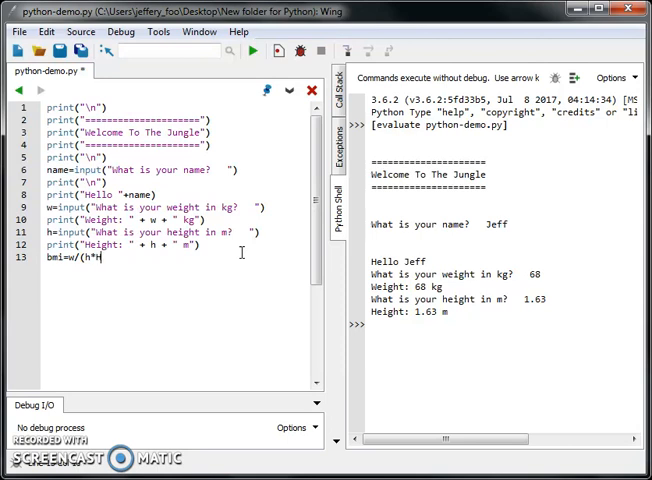
{"action": "type", "text": ")"}
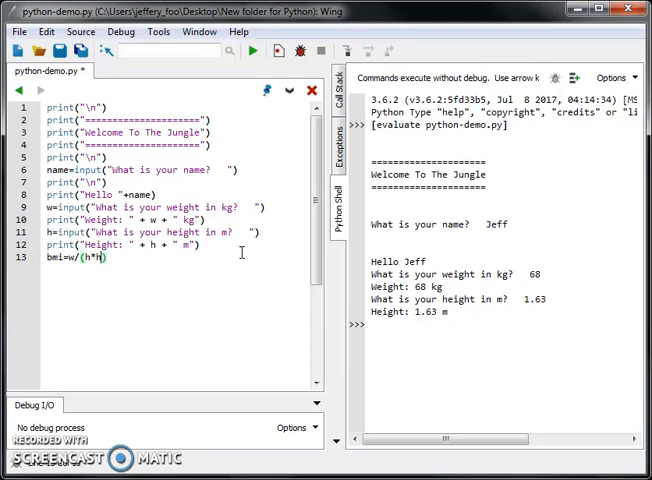
{"action": "type", "text": "**2"}
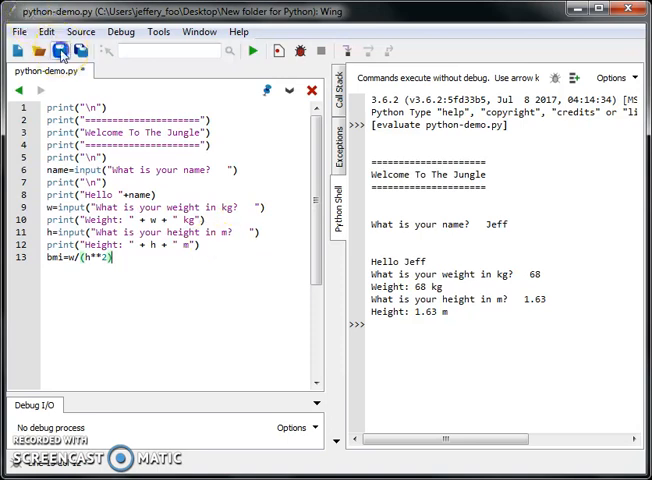
Step: Save and rerun with weight 68, scrolling the shell to read the str/int TypeError
{"action": "left_click", "coordinate": [62, 50]}
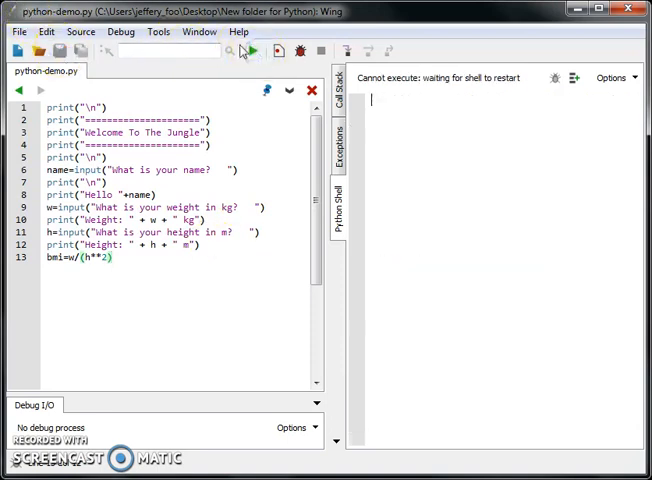
{"action": "left_click", "coordinate": [252, 51]}
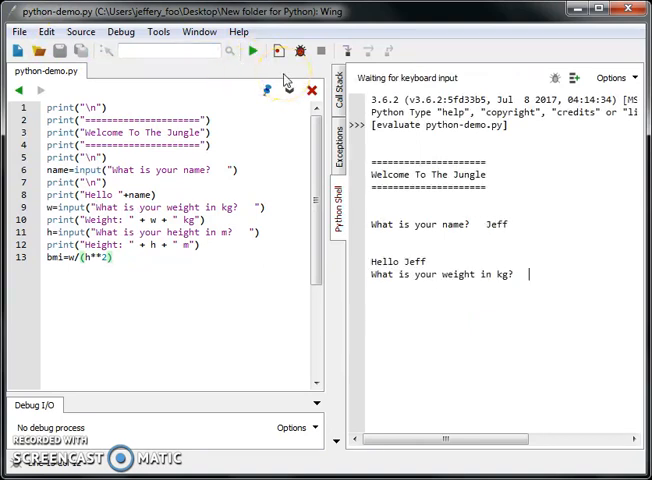
{"action": "type", "text": "68"}
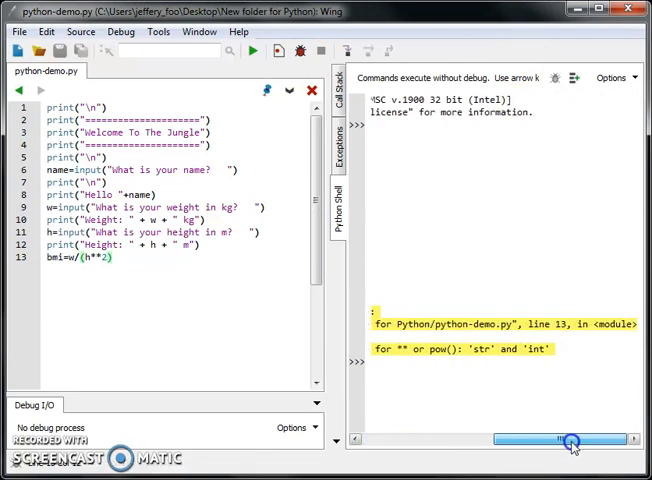
{"action": "left_click_drag", "start_coordinate": [575, 439], "coordinate": [525, 439]}
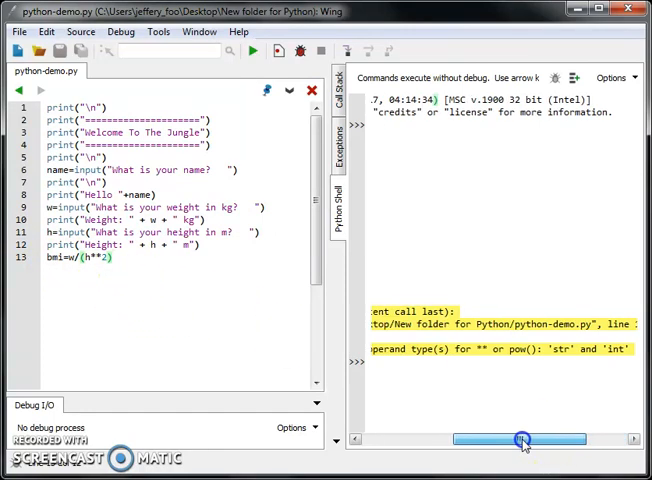
{"action": "left_click_drag", "start_coordinate": [520, 439], "coordinate": [430, 439]}
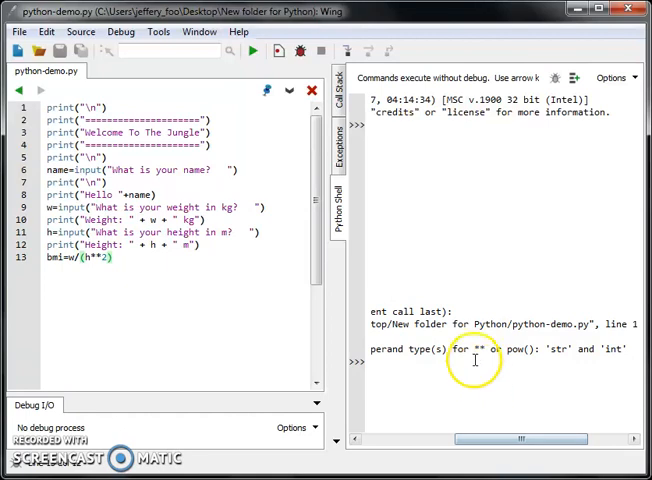
{"action": "mouse_move", "coordinate": [547, 347]}
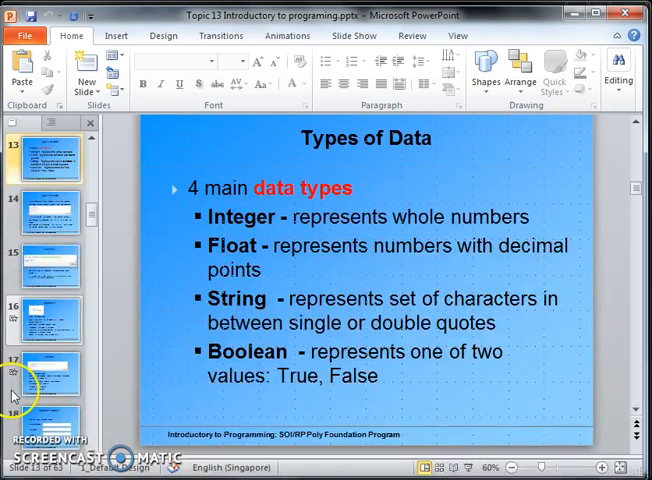
{"action": "mouse_move", "coordinate": [313, 297]}
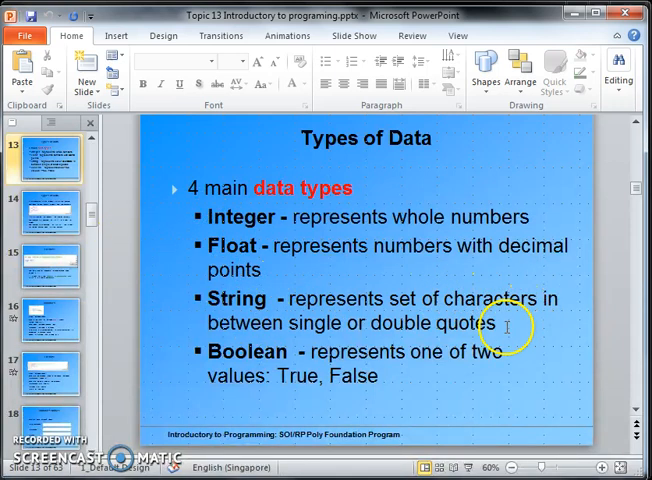
{"action": "mouse_move", "coordinate": [330, 322]}
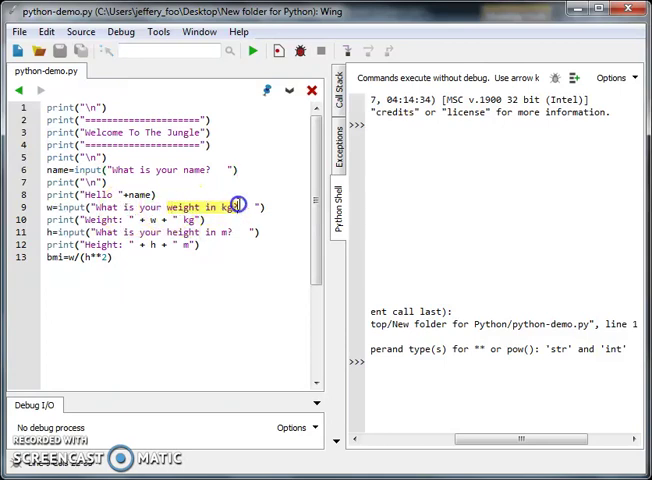
{"action": "mouse_move", "coordinate": [389, 382]}
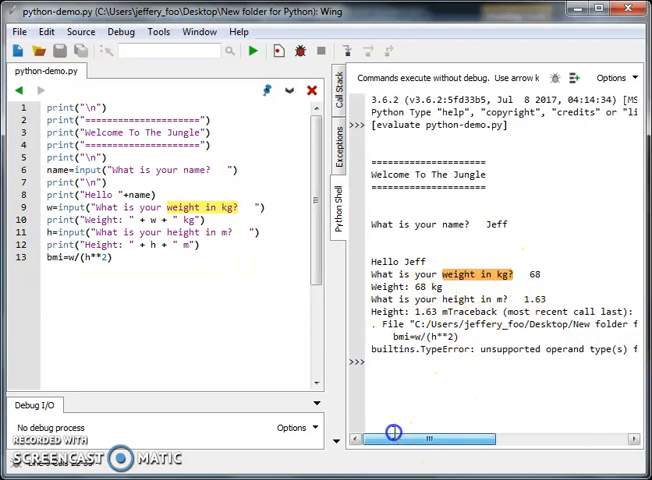
{"action": "mouse_move", "coordinate": [334, 248]}
{"action": "type", "text": "print("}
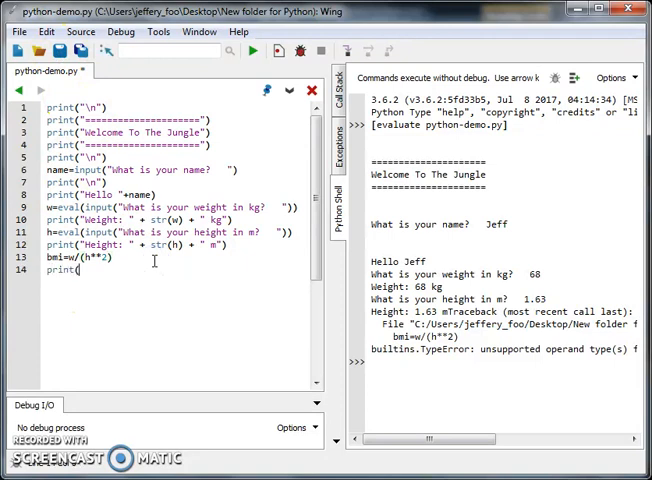
Step: Fill line 14's print call with "BMI = " + str(bmi)
{"action": "type", "text": "\"\")"}
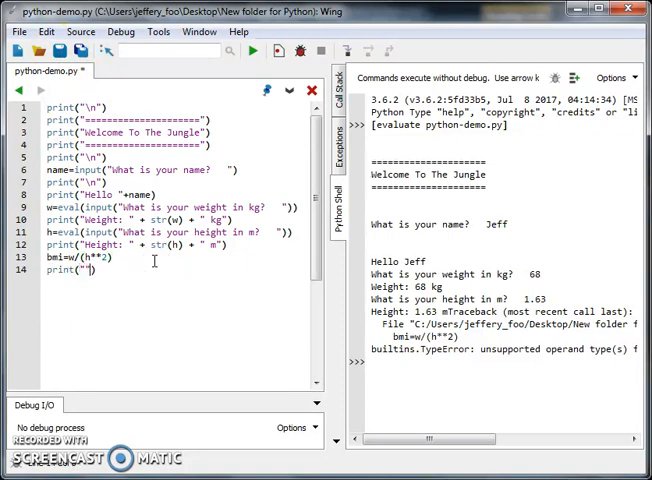
{"action": "type", "text": "BMI"}
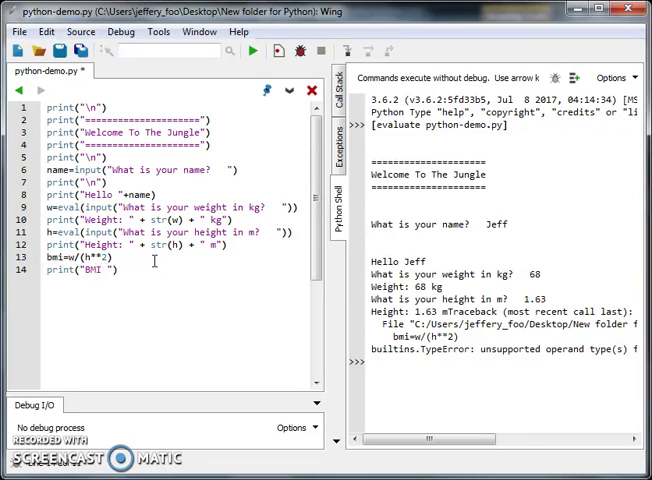
{"action": "type", "text": "="}
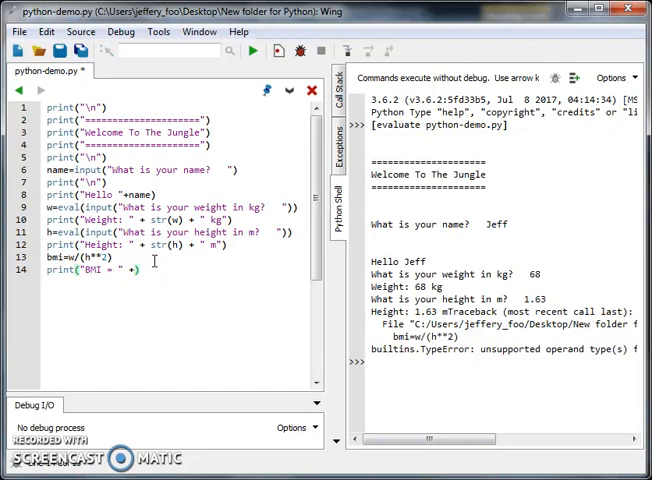
{"action": "type", "text": "str(bmi"}
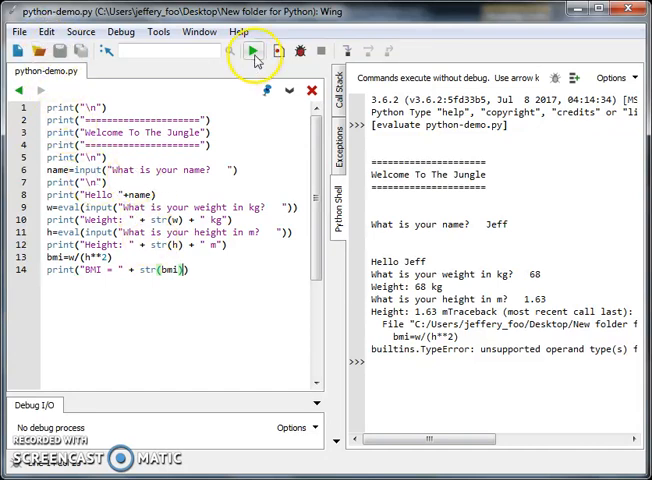
Step: Rerun the script entering weight 68 and height 1.63, yielding BMI about 25.59
{"action": "left_click", "coordinate": [254, 51]}
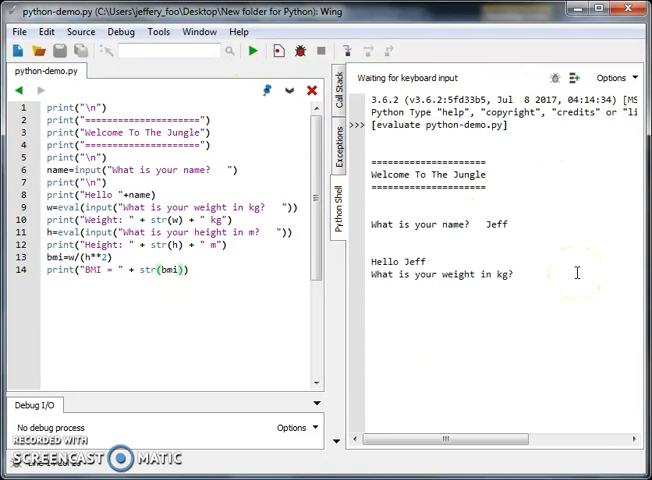
{"action": "type", "text": "68"}
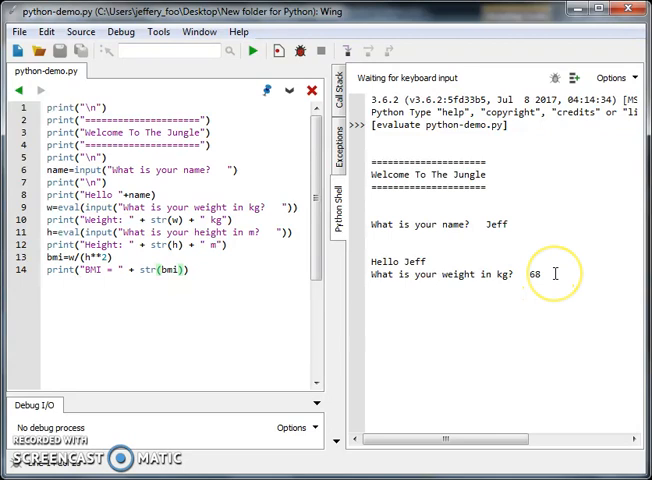
{"action": "key", "text": "Return"}
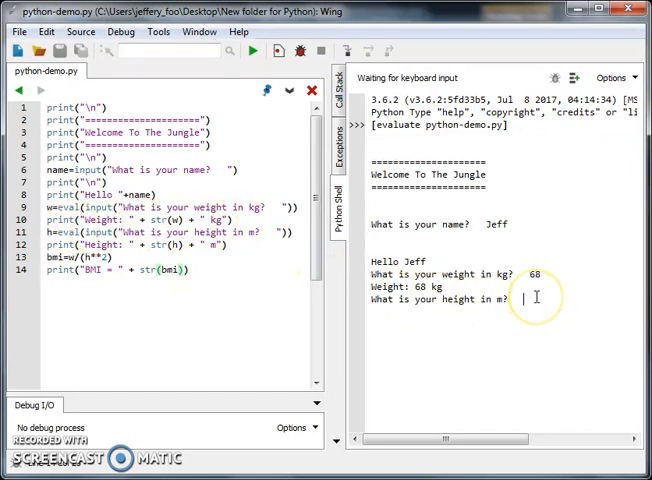
{"action": "type", "text": "1.63"}
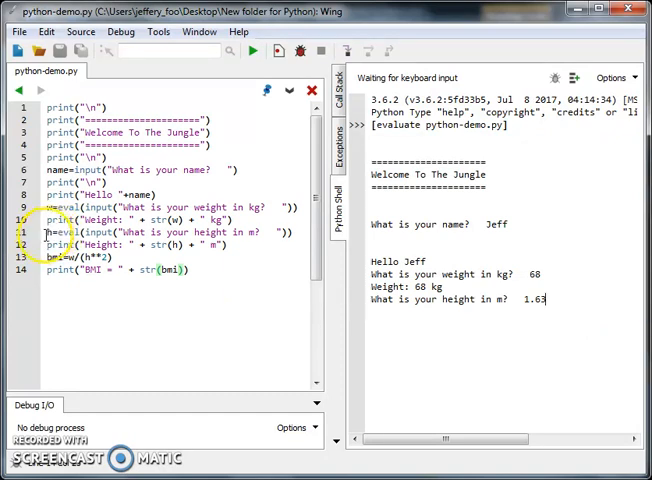
{"action": "type", "text": "1.63"}
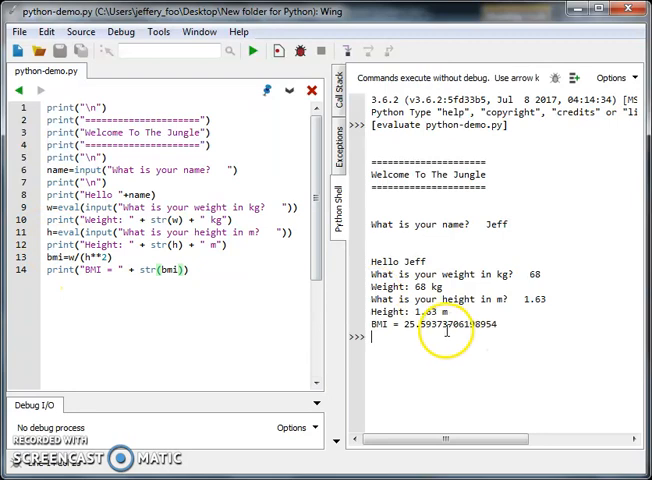